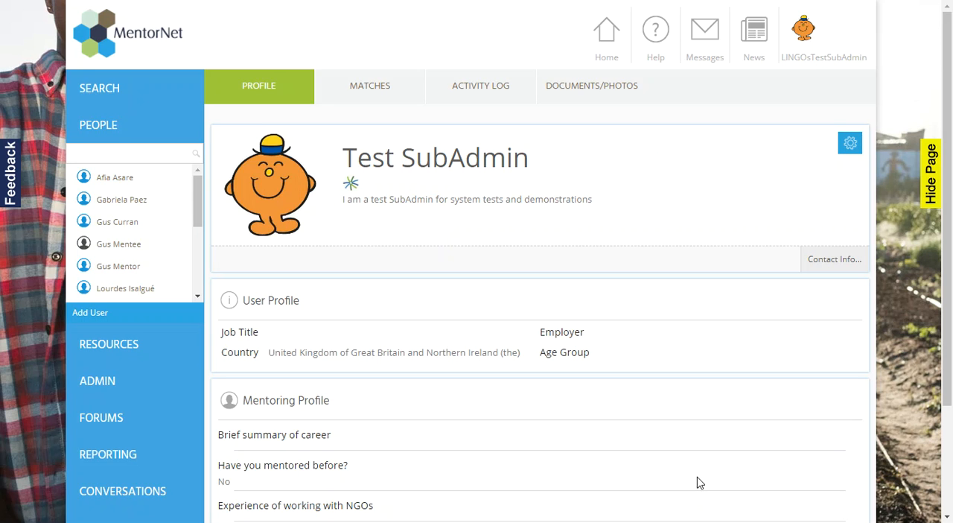
mouse_move(400, 464)
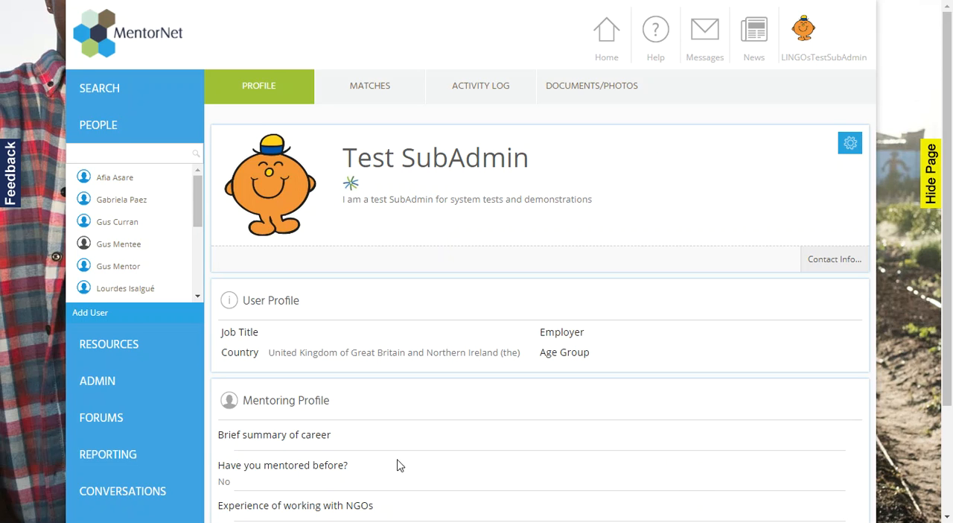
mouse_move(108, 454)
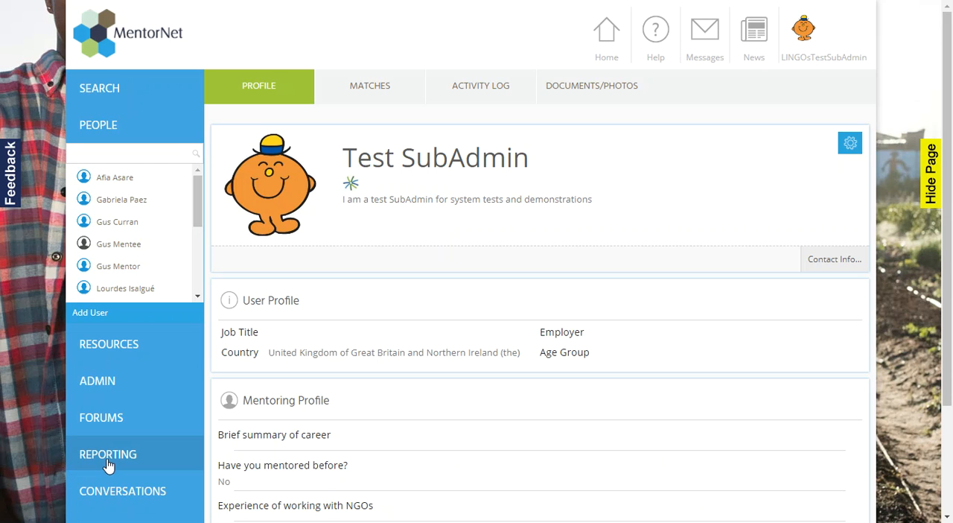
mouse_move(113, 463)
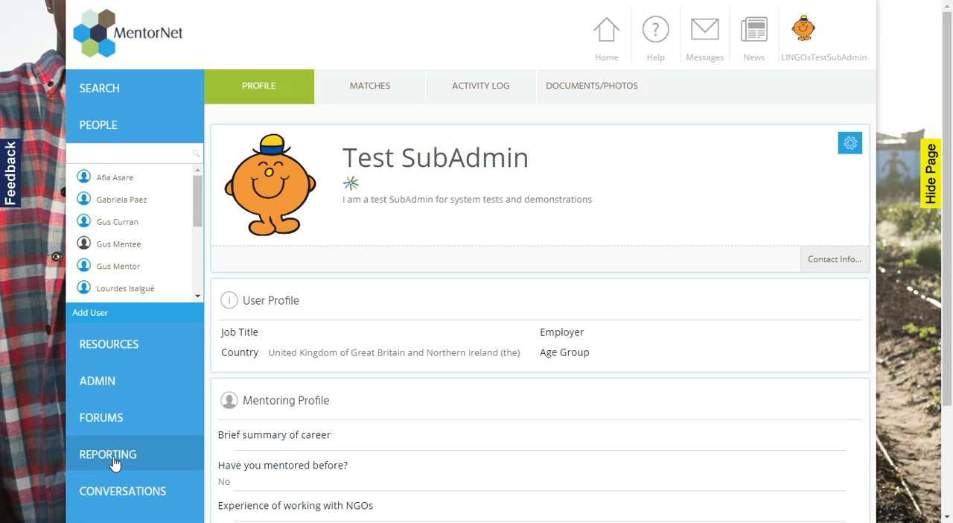
mouse_move(131, 473)
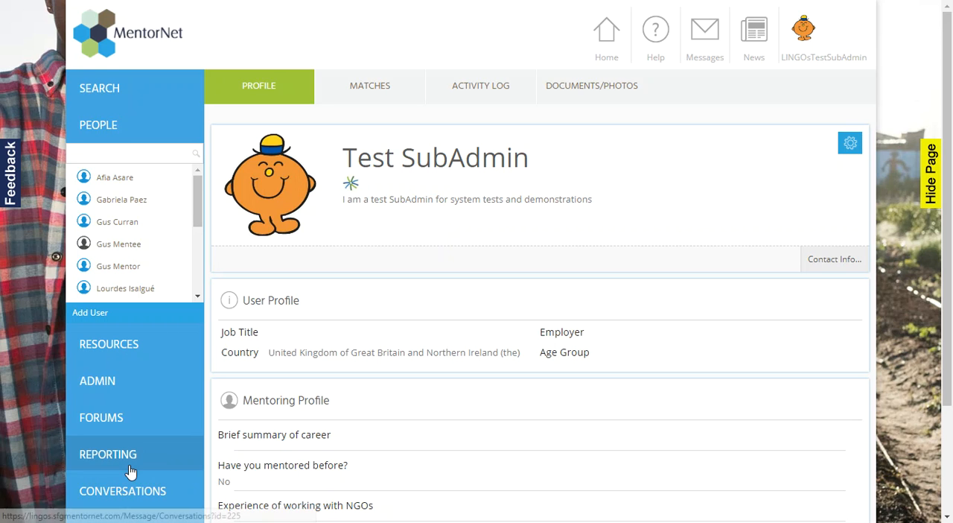
- Expand the REPORTING sidebar section to show Dashboard, Detailed Reports, Questionnaires and Questionnaire Analysis
click(107, 453)
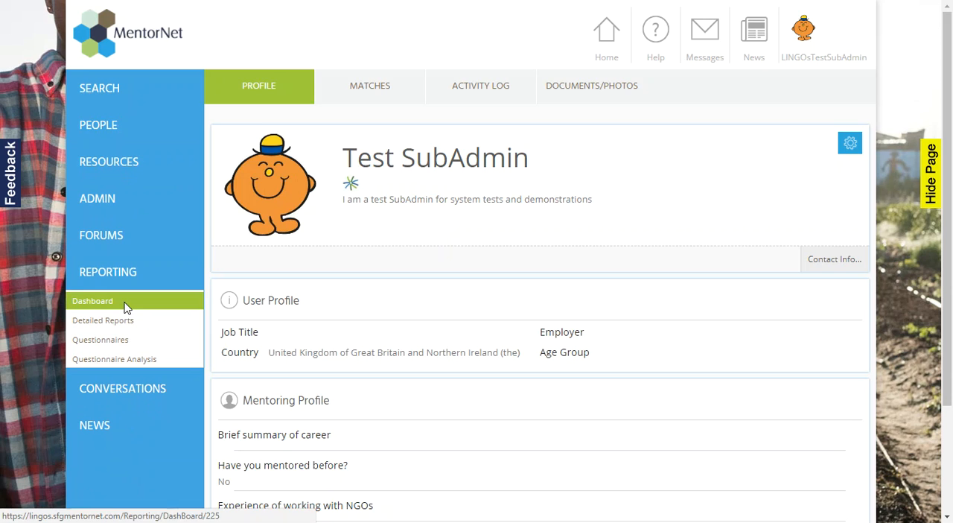
- View the Reporting Dashboard's 28-day activity summary and daily charts for all programs
click(92, 301)
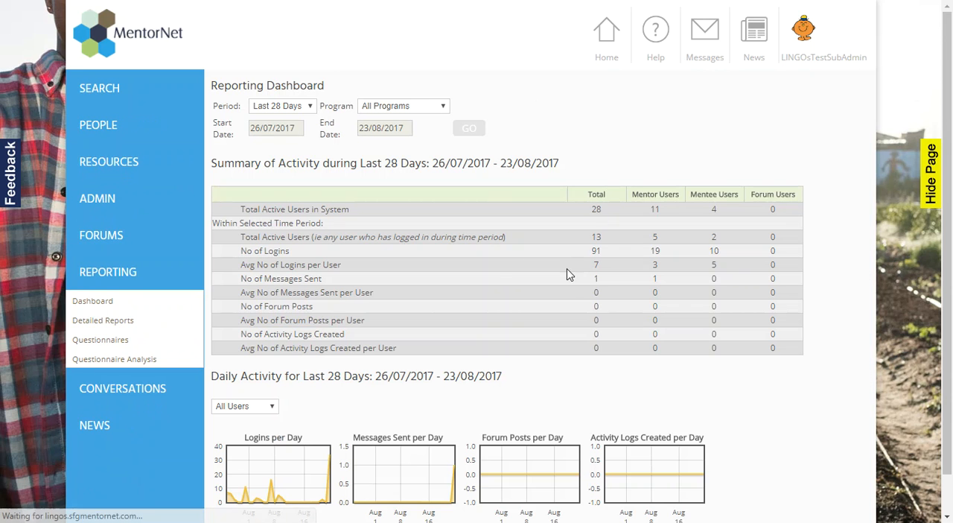
scroll(down, 3)
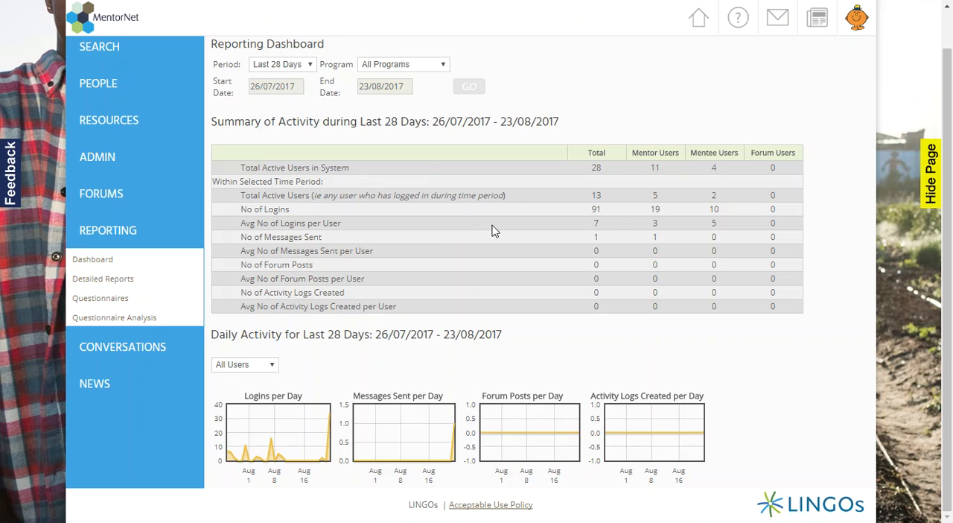
mouse_move(301, 67)
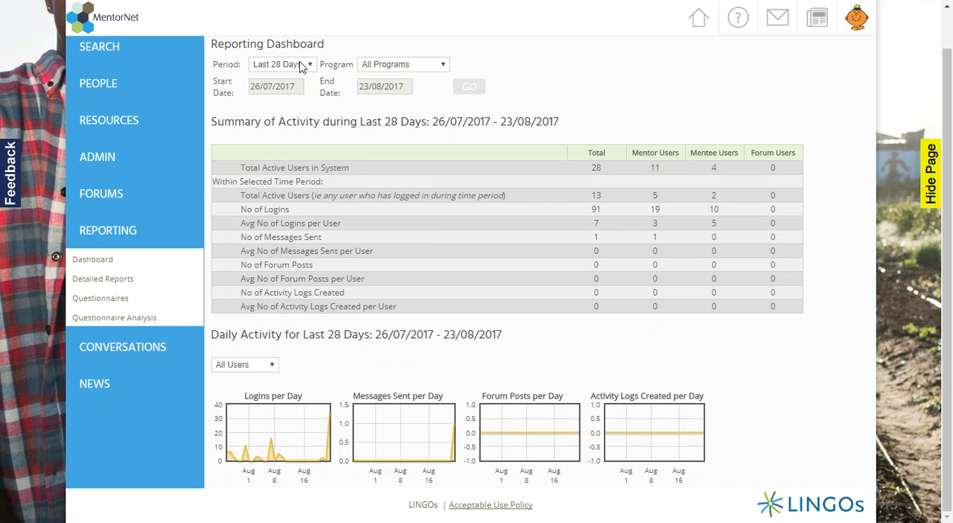
mouse_move(504, 169)
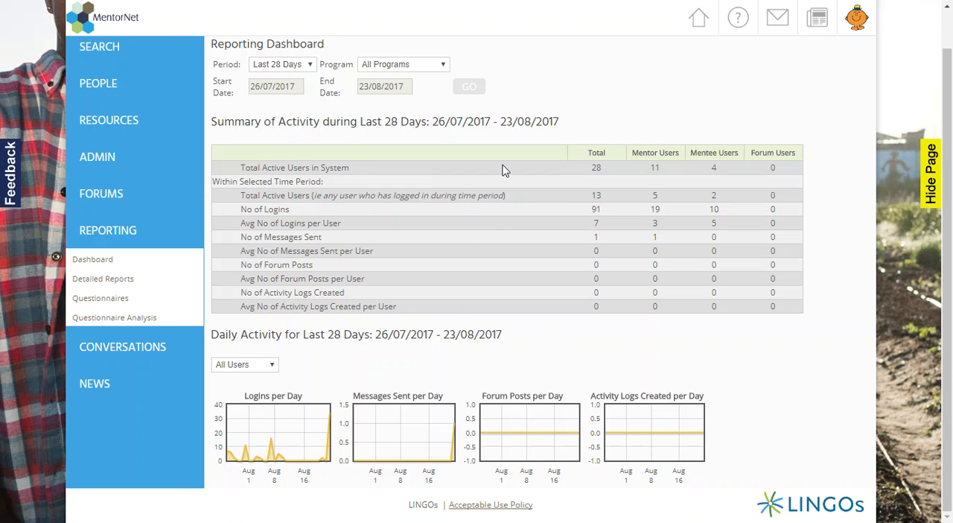
mouse_move(103, 278)
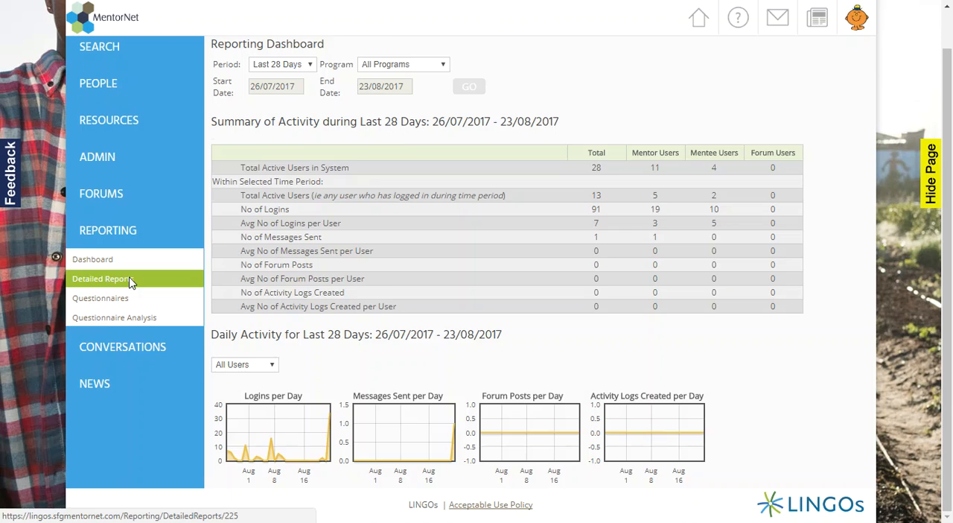
- View the Detailed Reports page listing activity, matching, user details and skills reports
click(100, 277)
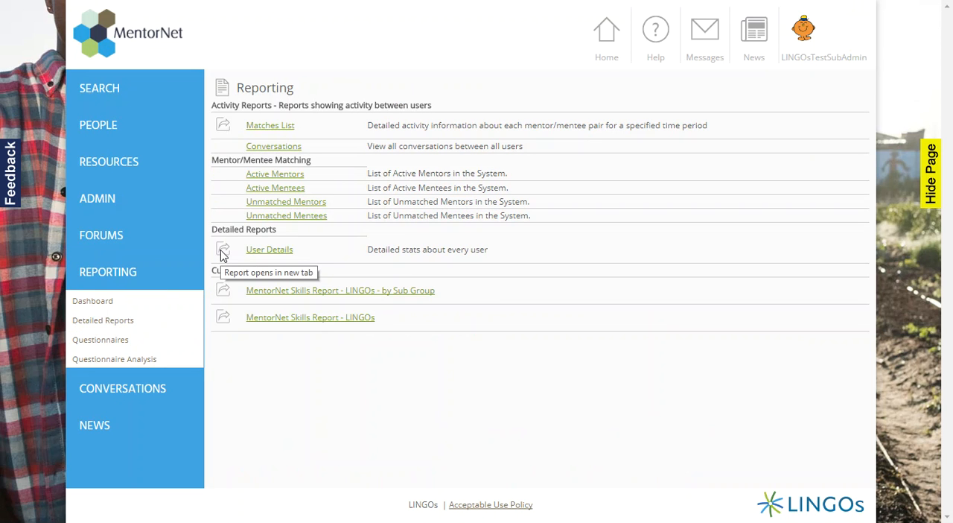
mouse_move(220, 289)
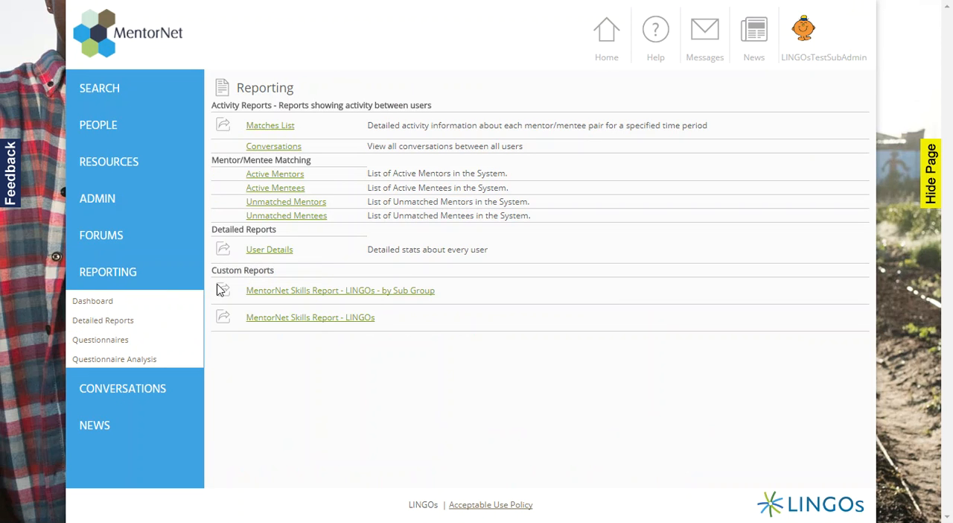
mouse_move(223, 291)
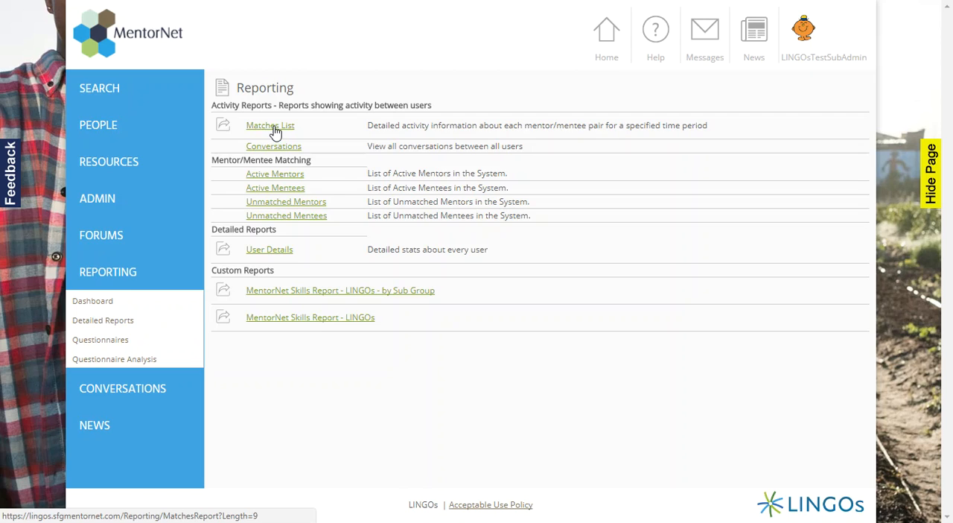
- View the Matches List report of three mentor/mentee pairs and its time-period filter choices
click(269, 125)
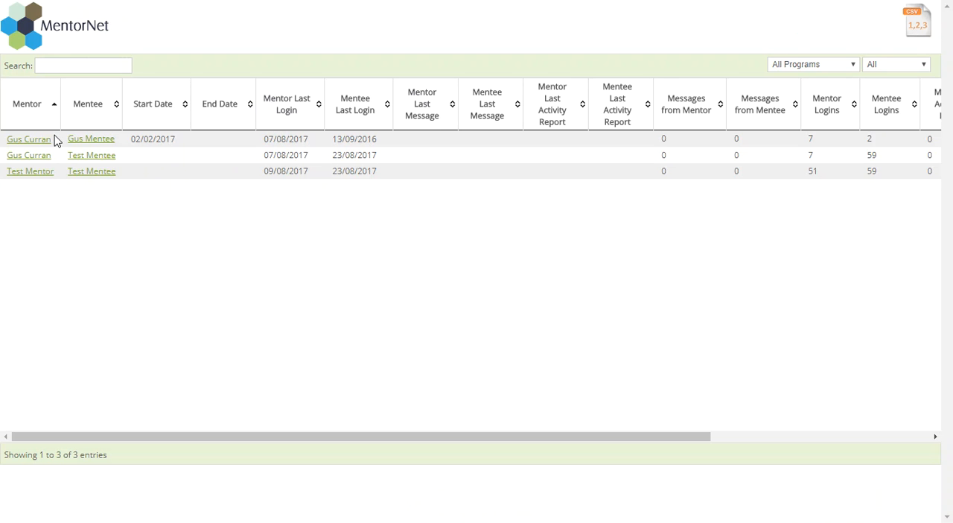
mouse_move(87, 173)
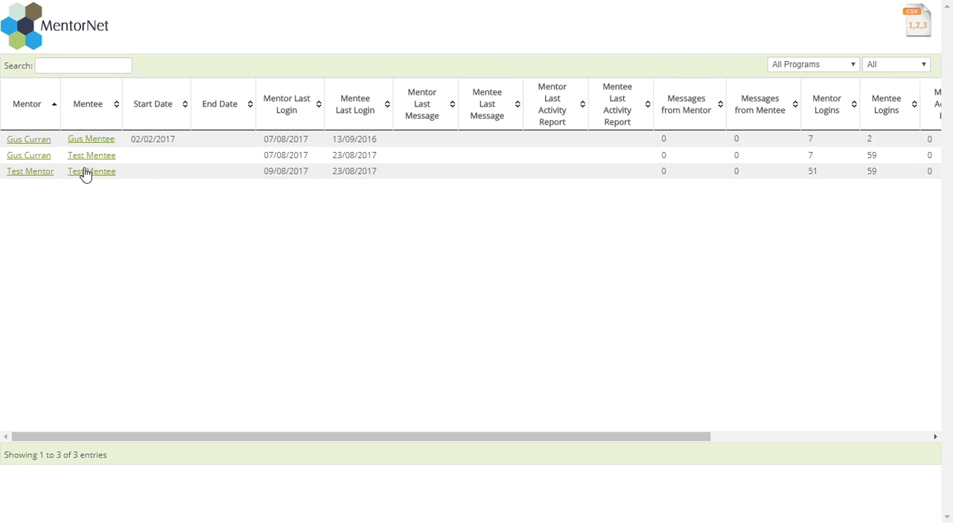
mouse_move(890, 46)
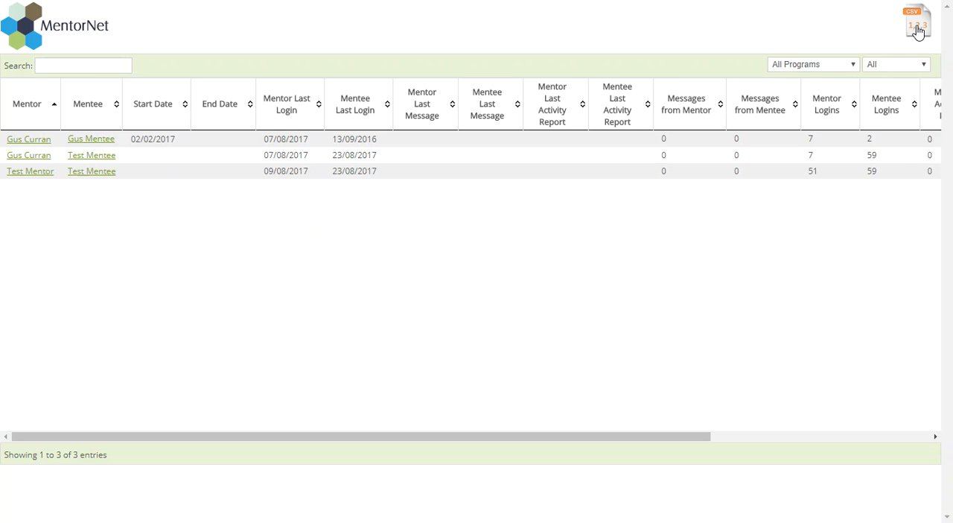
click(893, 64)
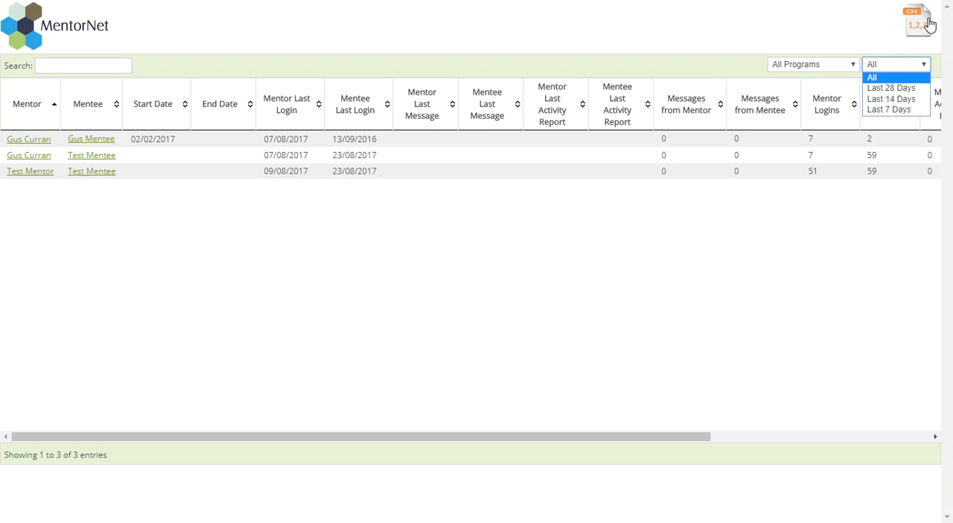
mouse_move(240, 30)
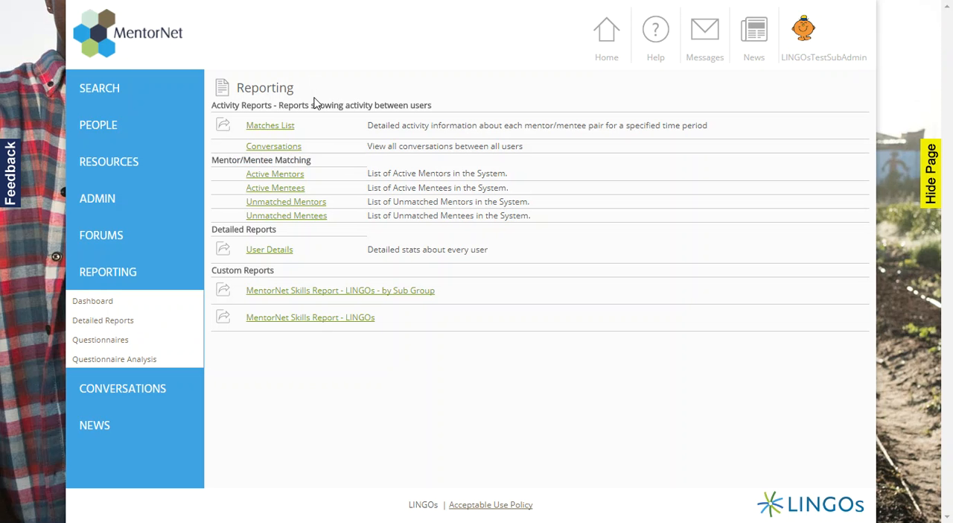
mouse_move(286, 201)
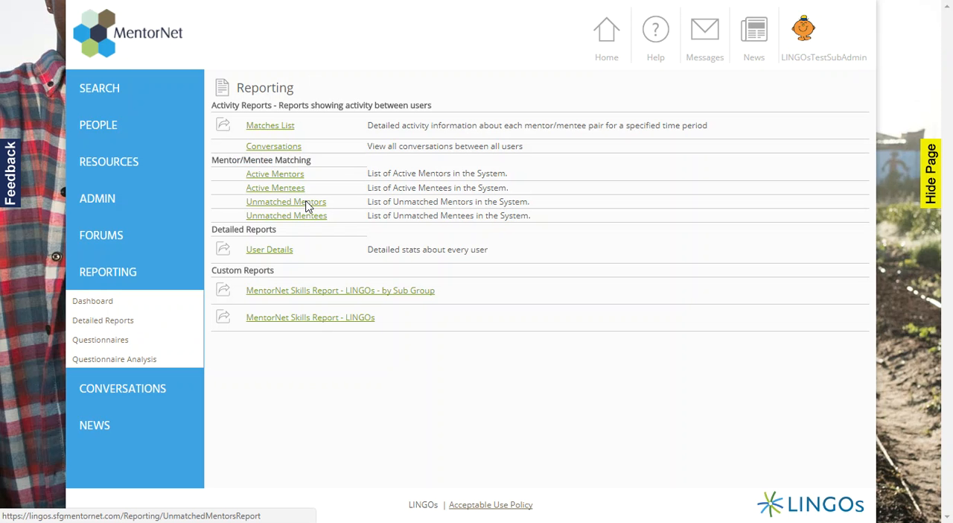
- View the Unmatched Mentors report listing nine mentors with start dates across all programs
click(286, 201)
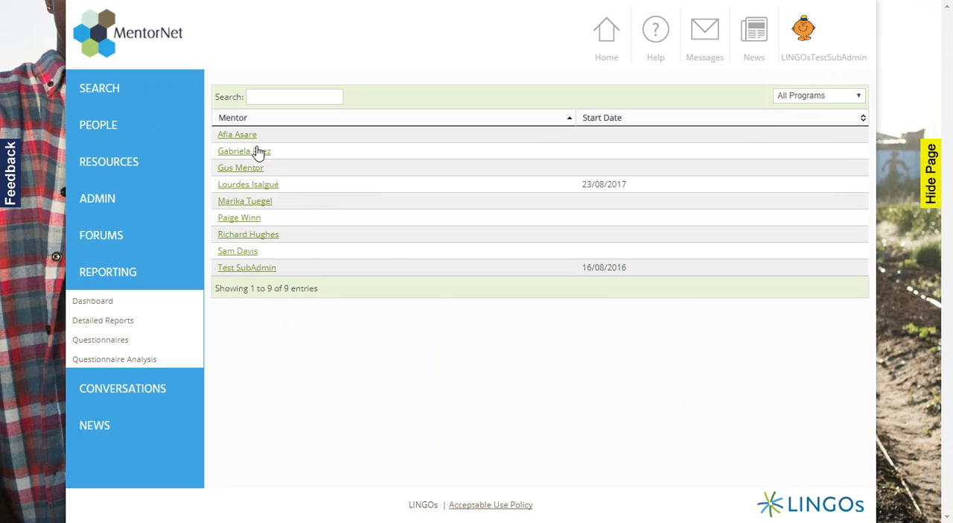
mouse_move(722, 158)
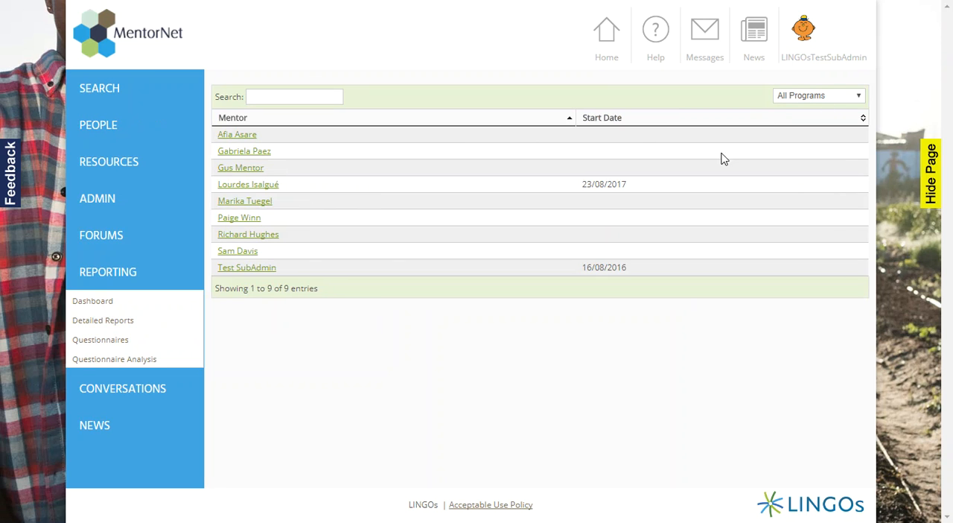
mouse_move(253, 140)
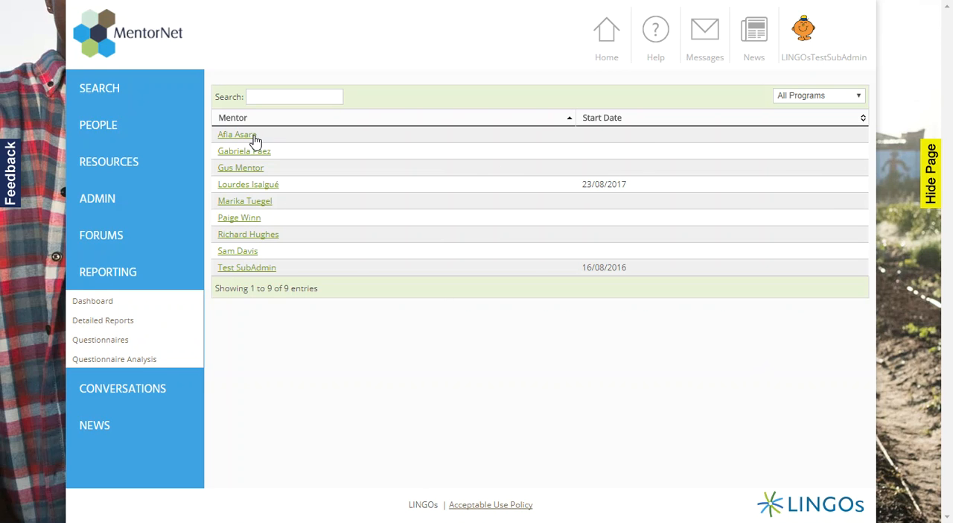
mouse_move(238, 217)
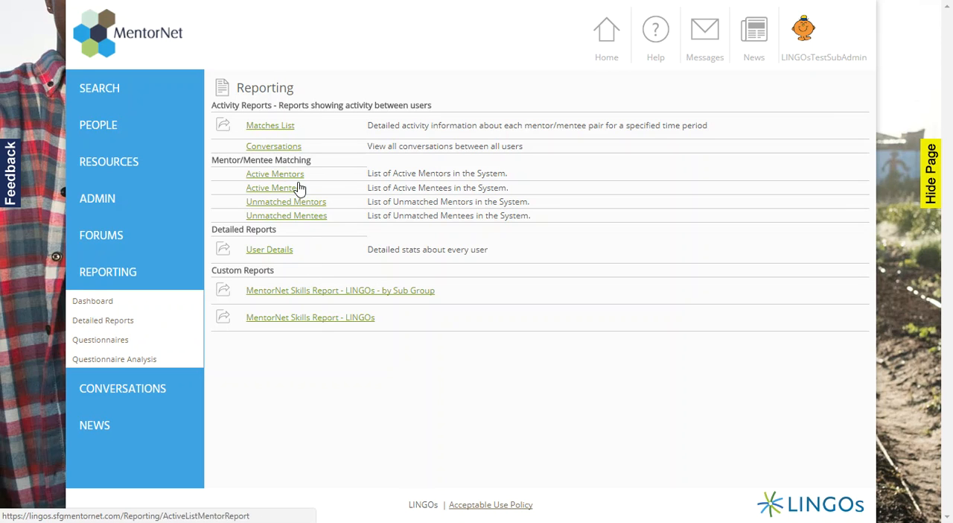
mouse_move(222, 261)
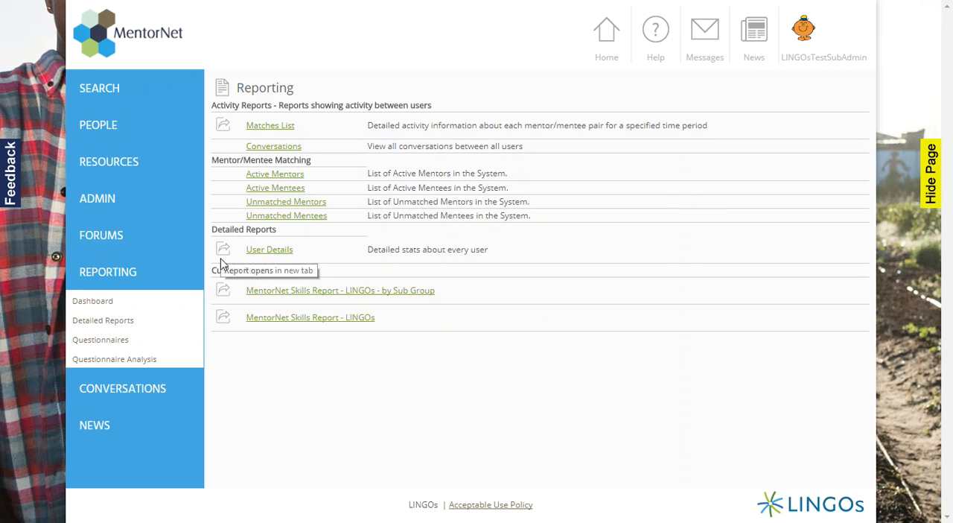
mouse_move(224, 320)
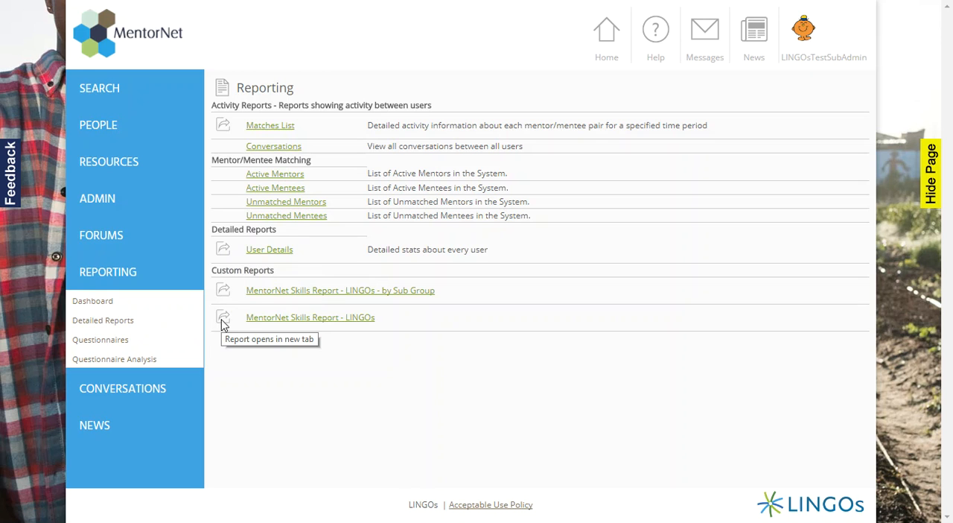
mouse_move(238, 316)
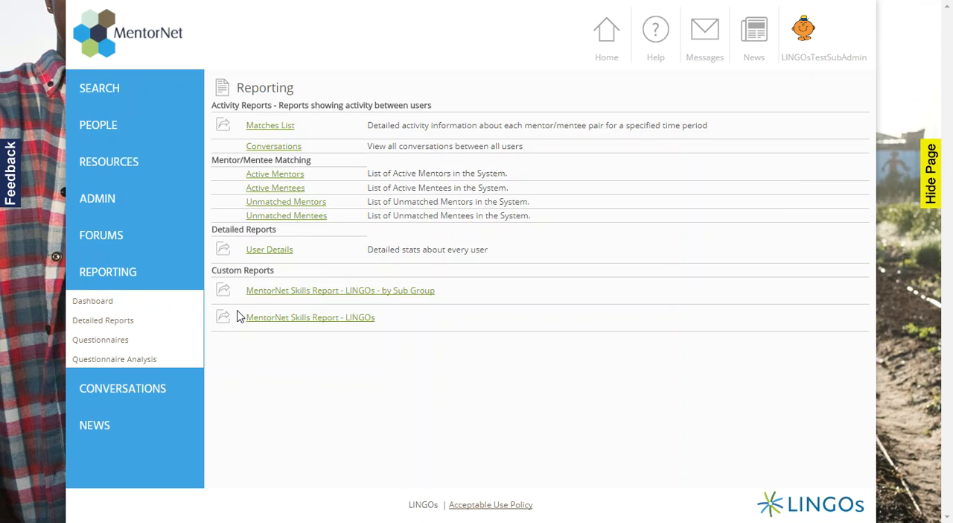